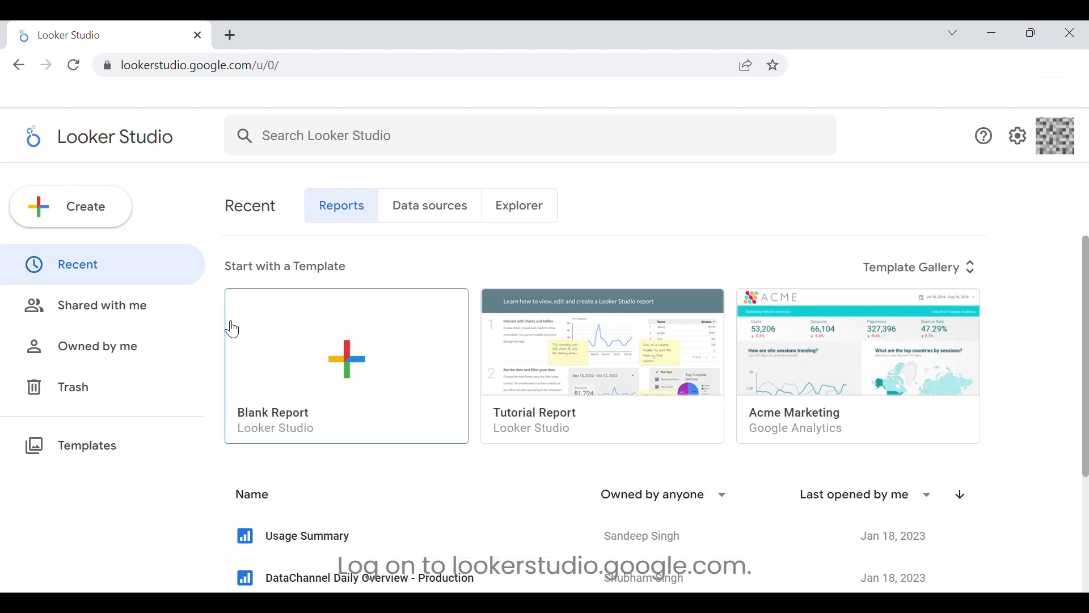
# - Start a new Looker Studio data source from the Create menu
pyautogui.click(71, 206)
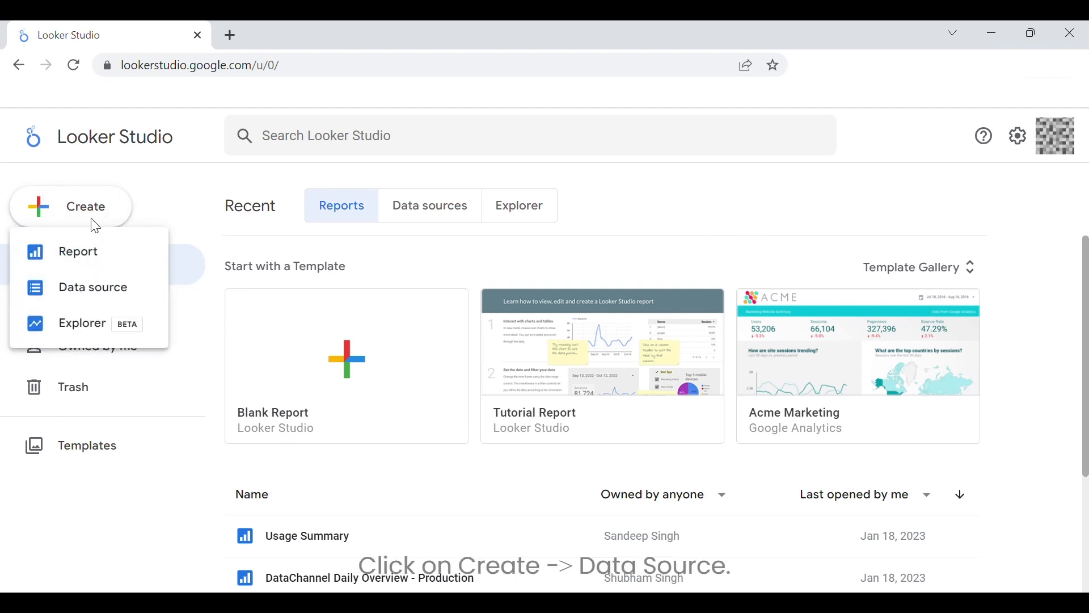
pyautogui.click(92, 287)
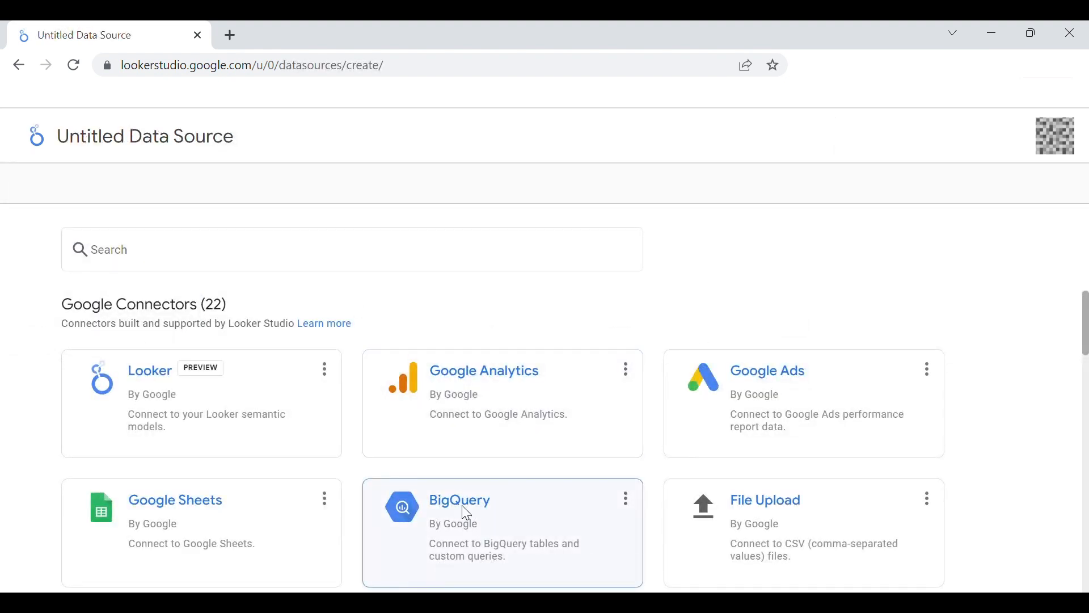
# - Select the BigQuery connector and authorize access to your projects
pyautogui.click(459, 510)
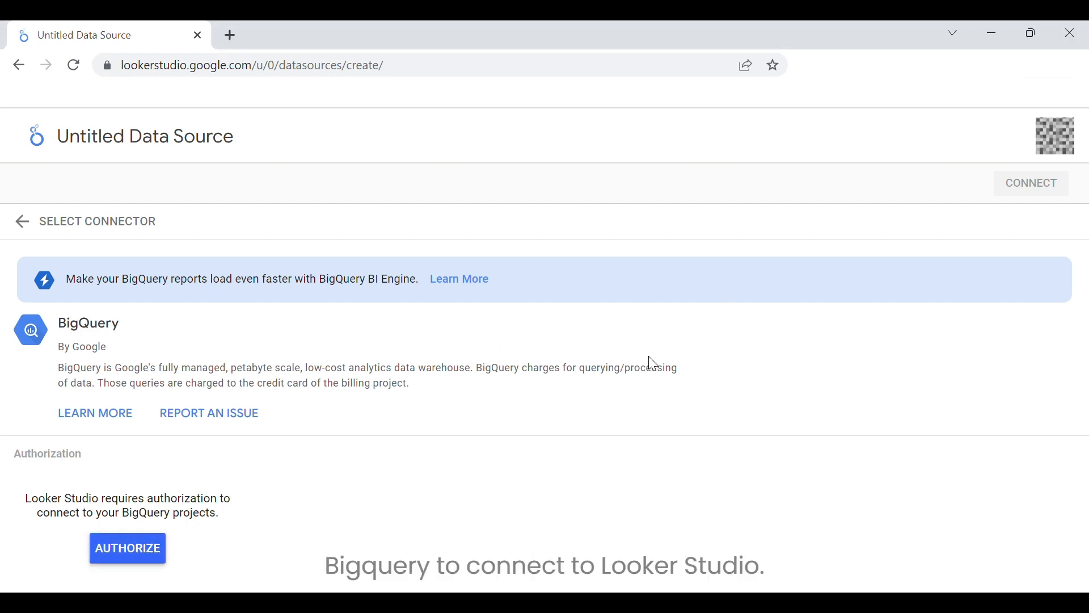
pyautogui.click(128, 548)
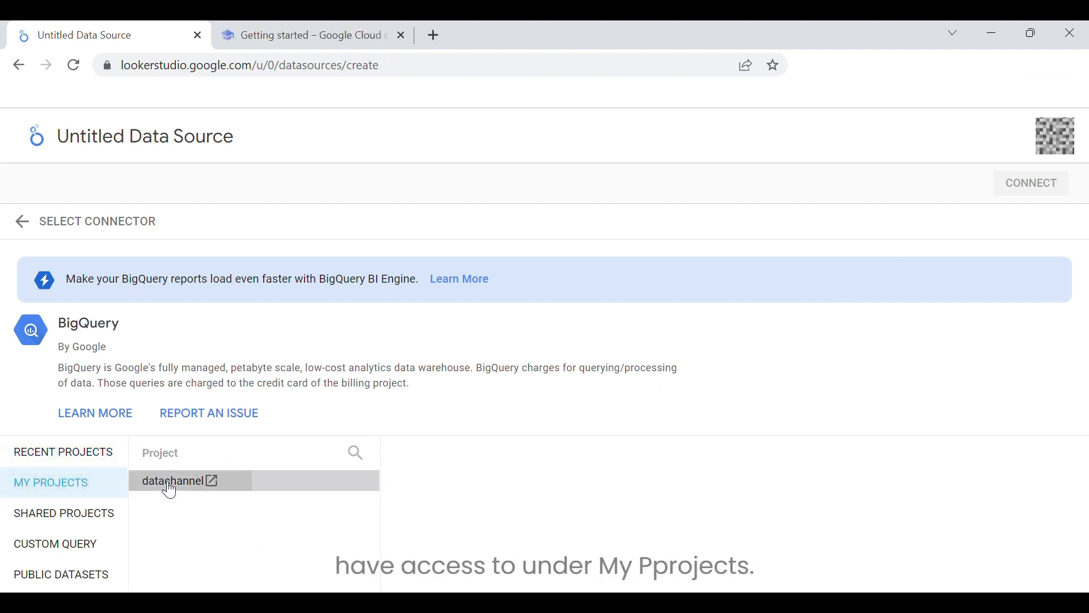
# - Select datachannel > dc_dc_frontendtest_004 > mysql_test_bq_mysql_005 as the source table
pyautogui.click(173, 481)
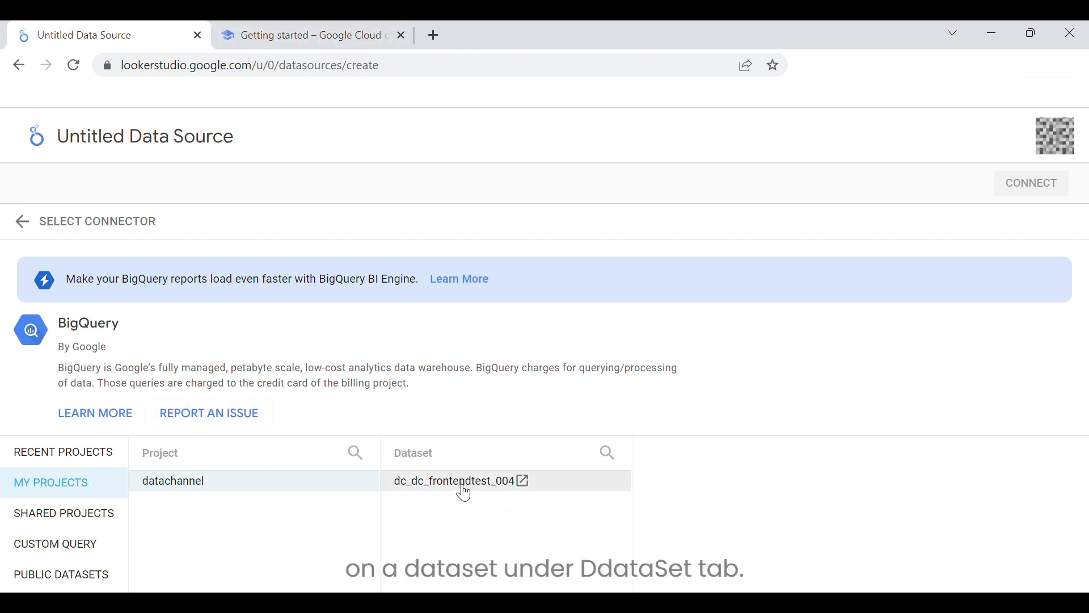
pyautogui.click(454, 481)
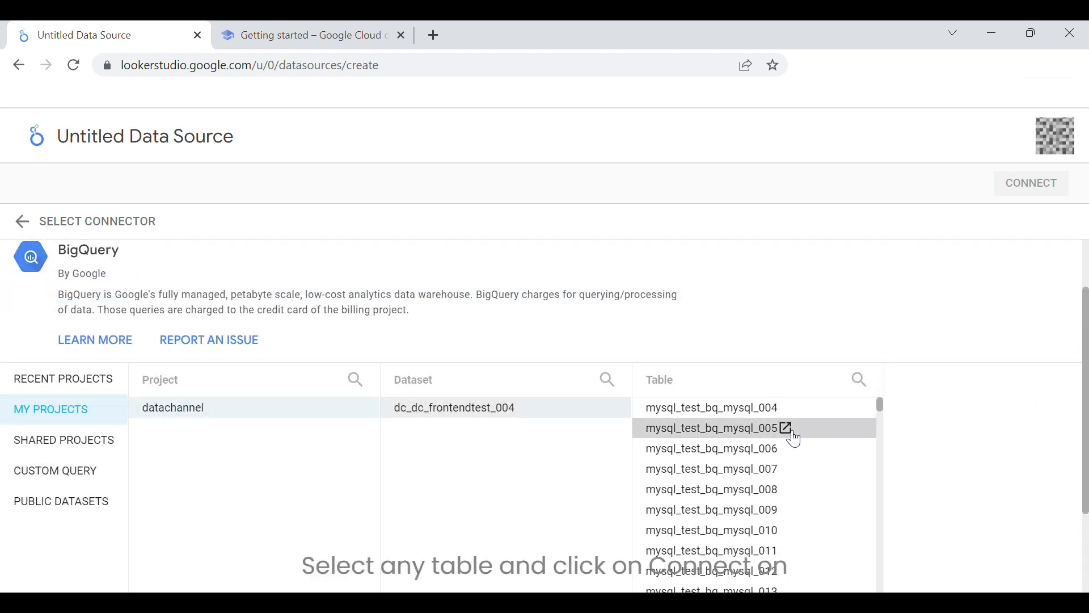
pyautogui.click(710, 428)
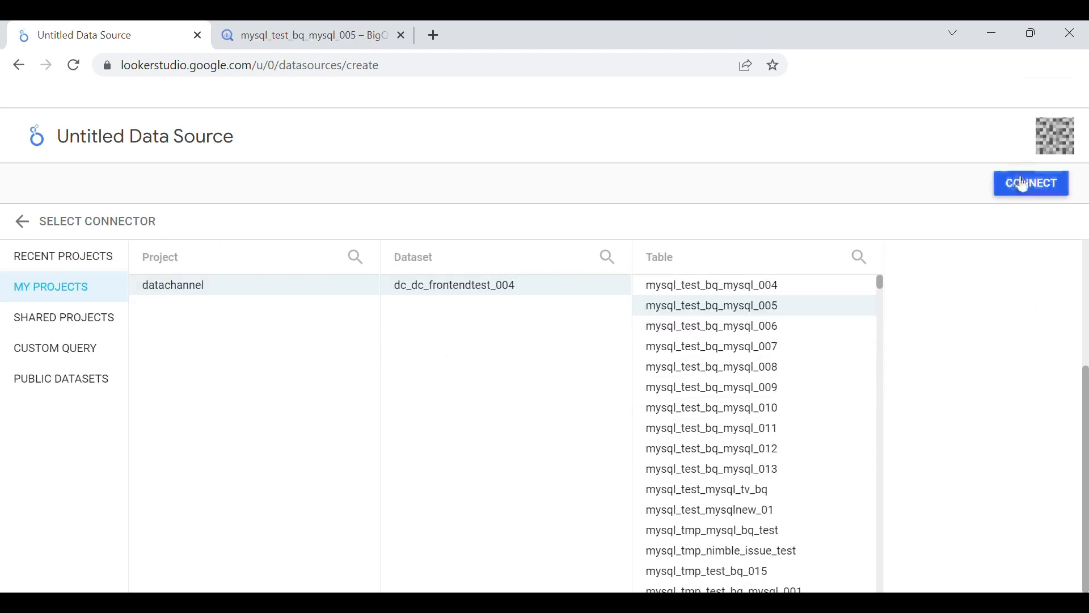
# - Connect the mysql_test_bq_mysql_005 data source and create a report from it
pyautogui.click(1031, 182)
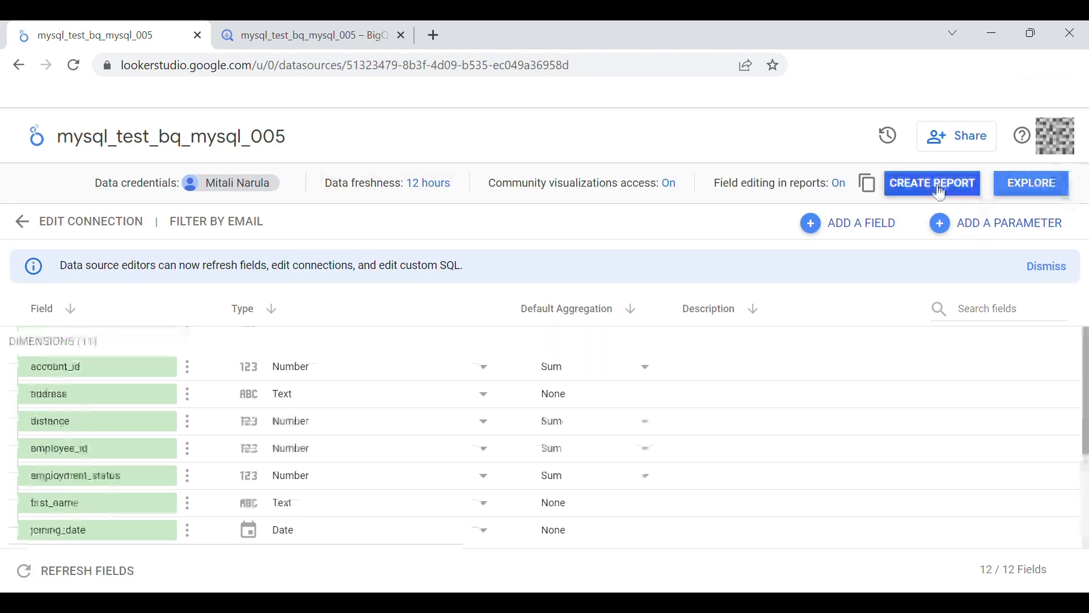
pyautogui.click(932, 183)
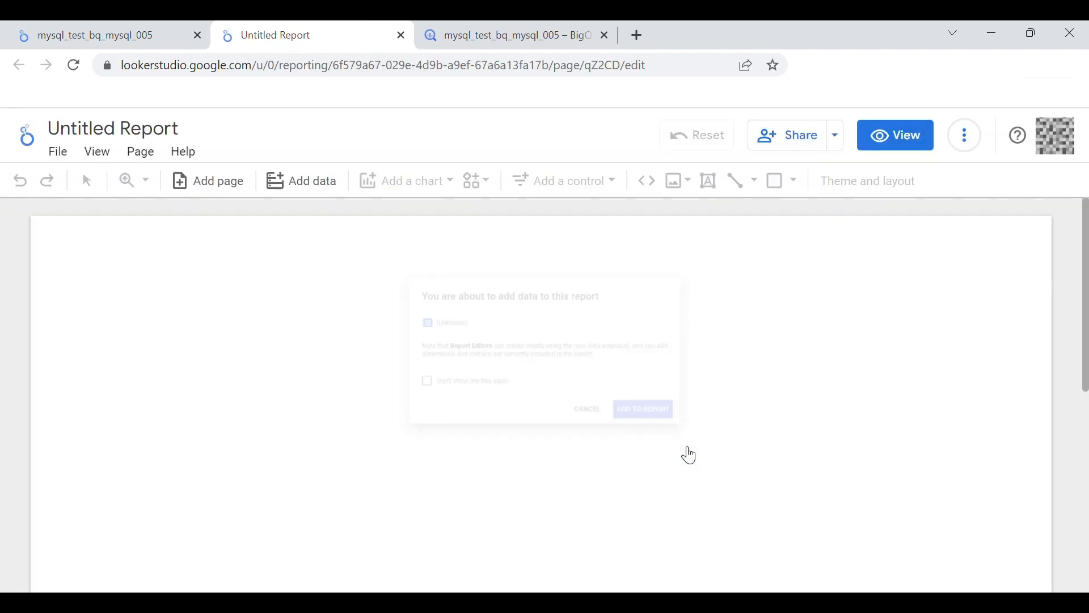
# - Add the data to the report and enlarge the row_id / Record Count table
pyautogui.click(642, 409)
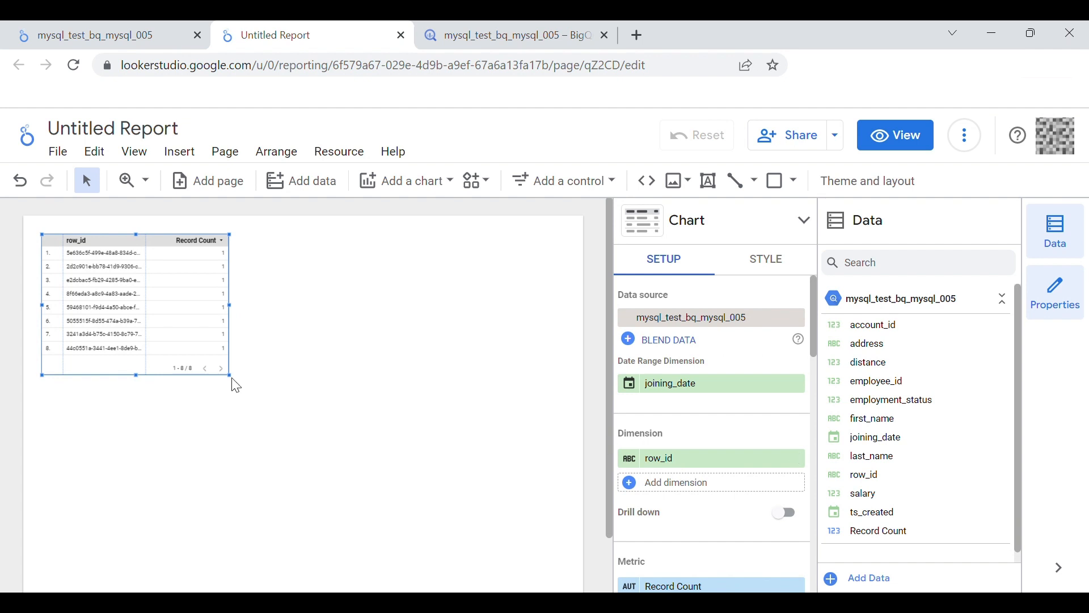
pyautogui.moveTo(230, 374); pyautogui.dragTo(368, 443)
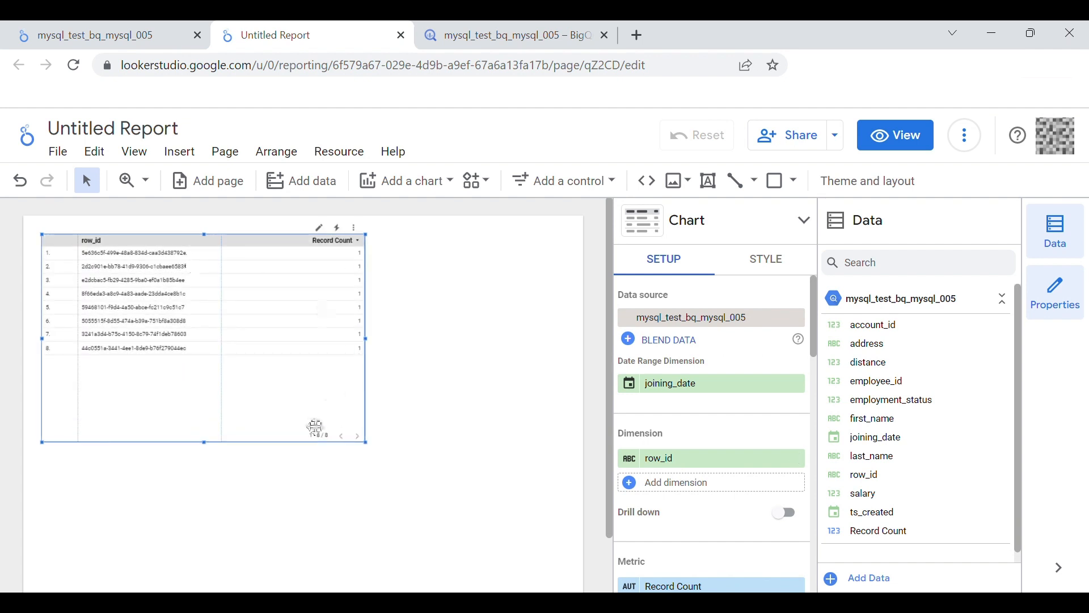